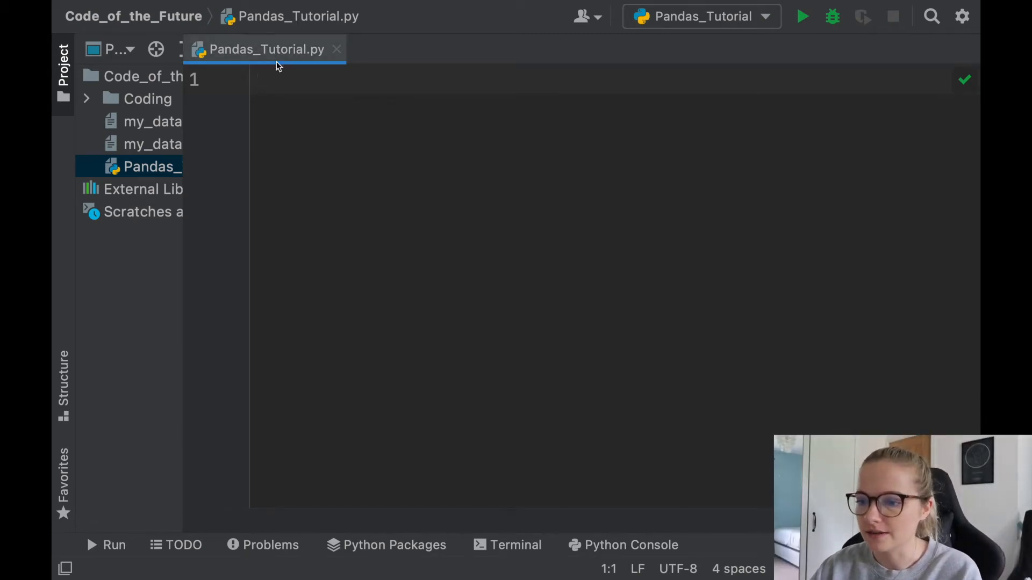
- Add the title comment '# Pandas Tutorial Series!!!' at the top of Pandas_Tutorial.py
text(# P)
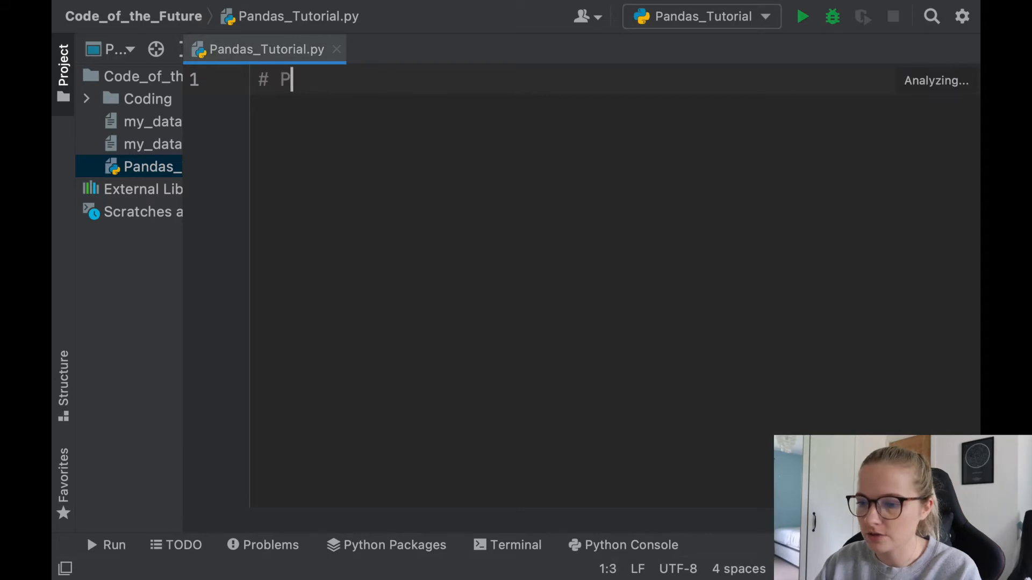
text(andas Tutora)
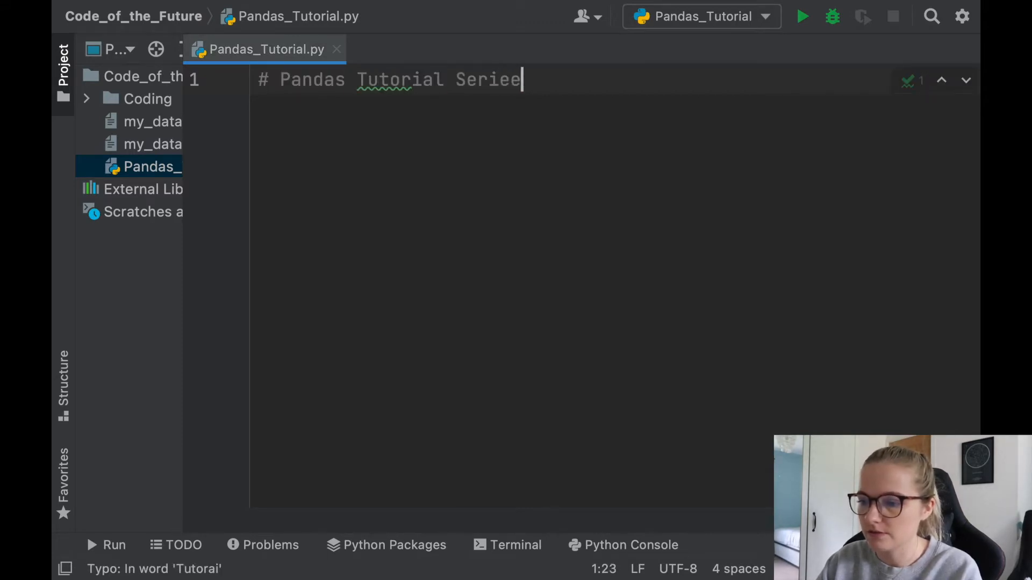
text(s!!!)
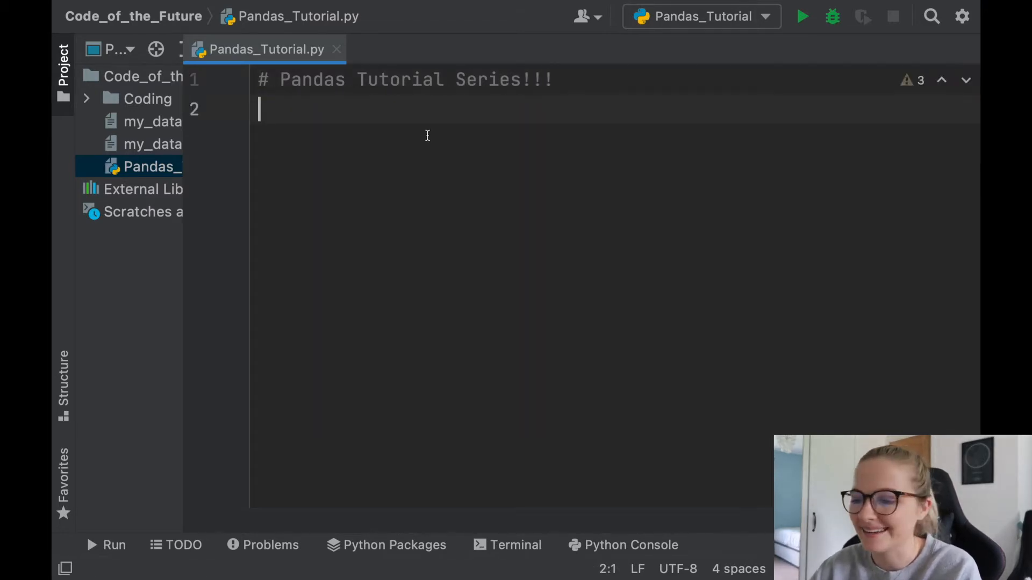
- Begin a second comment reading '# Import and install Panda' below the title
text(#)
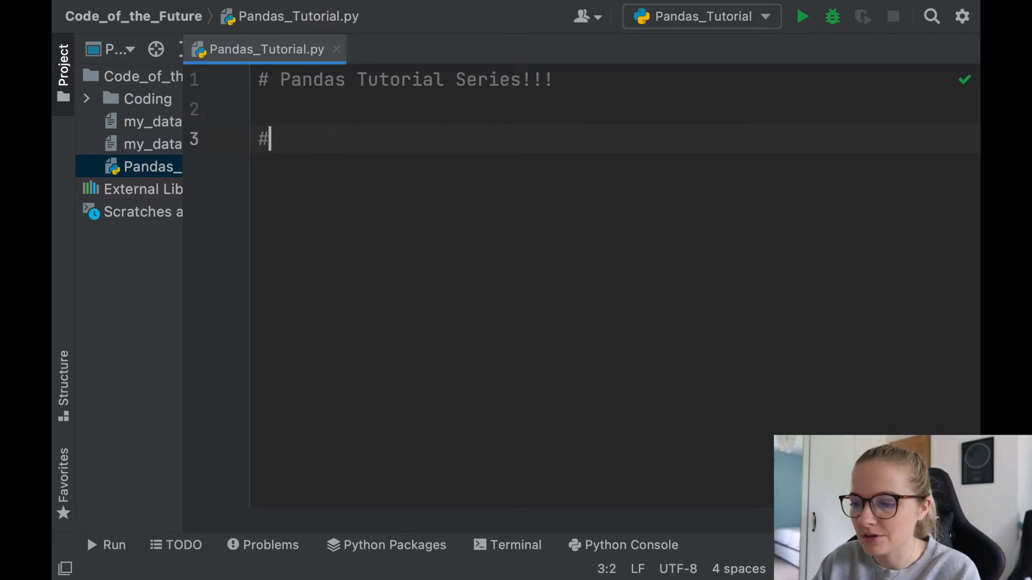
text(Import and inst)
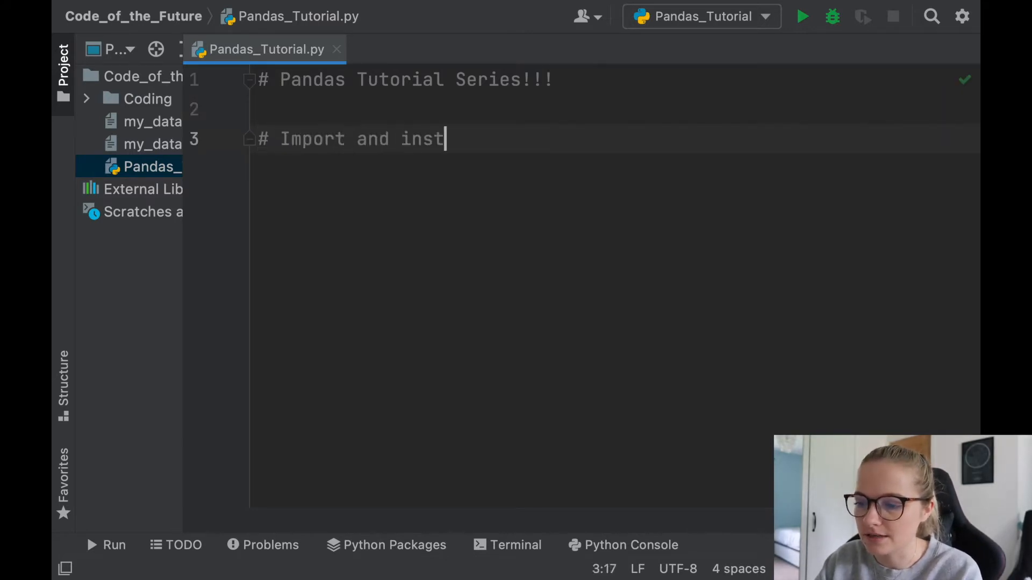
text(all Panda)
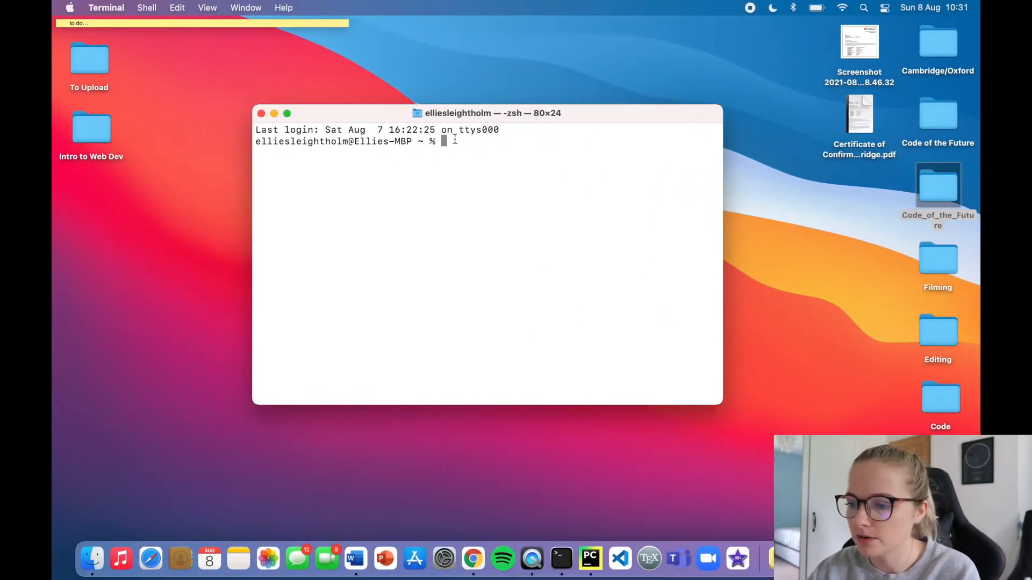
- Run 'pip3 install pandas' in Terminal to start downloading the package
text(pip3 in)
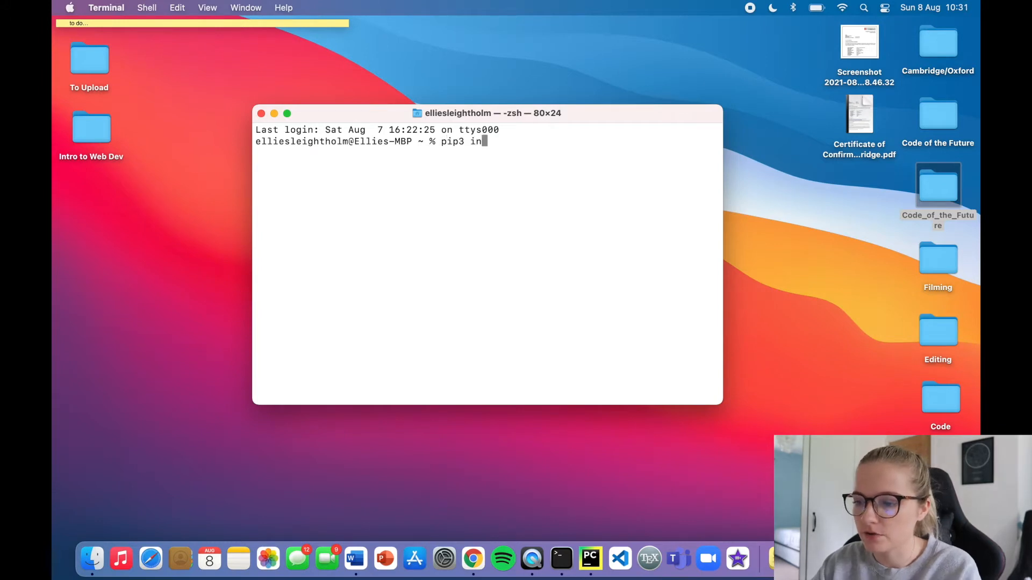
text(stall pandas)
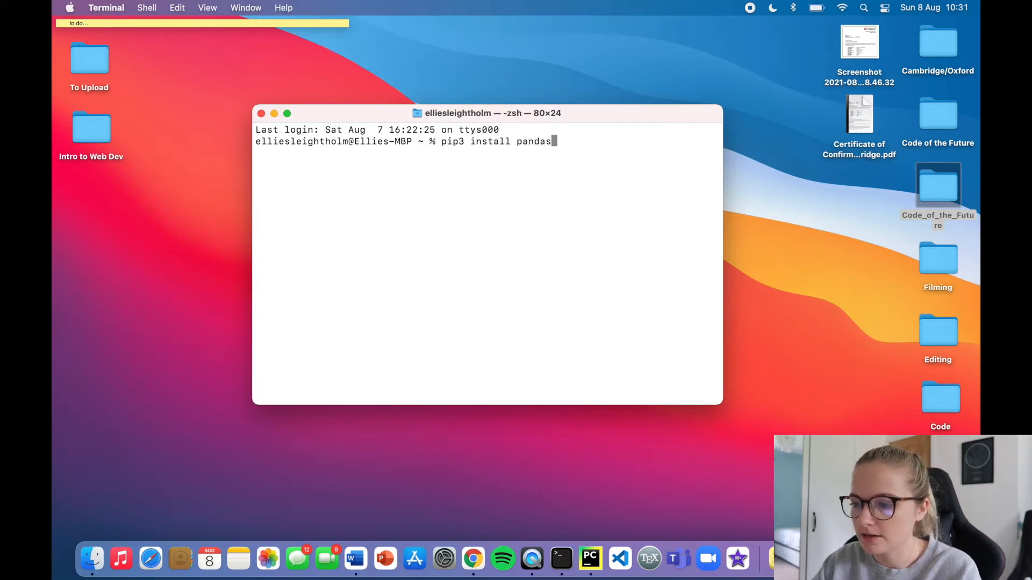
key(Return)
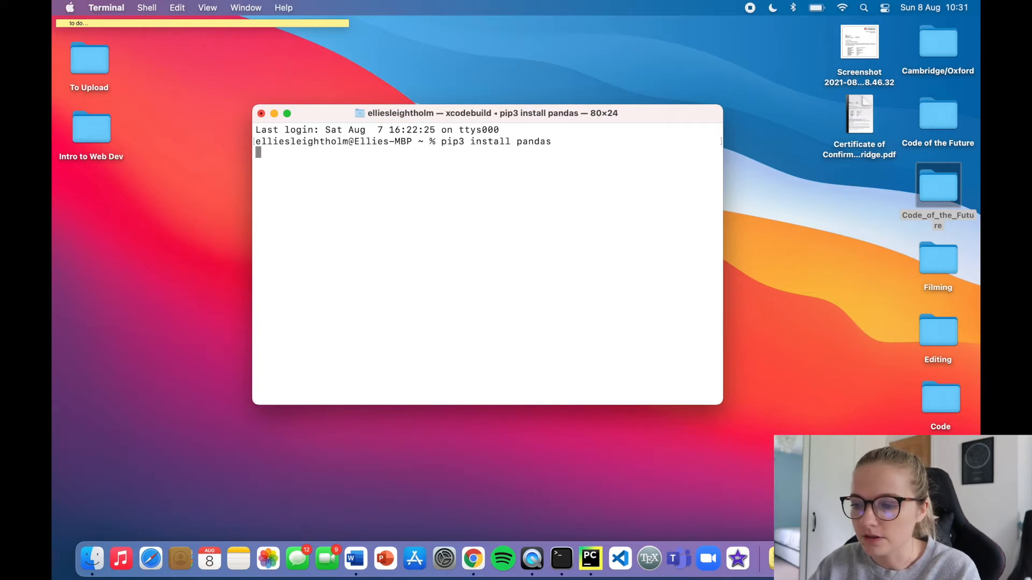
key(Return)
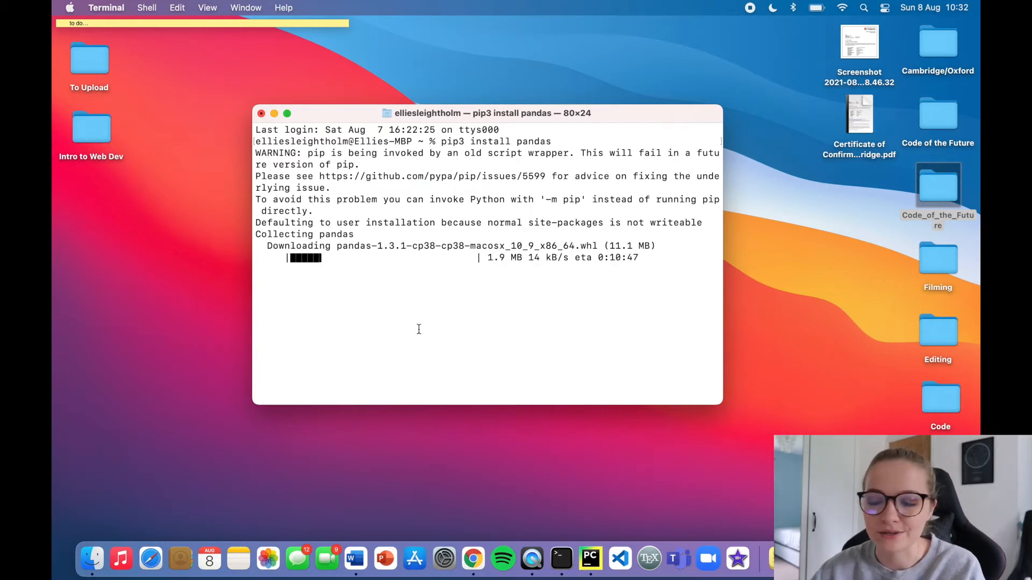
- Switch back to the PyCharm window while pandas downloads
click(589, 559)
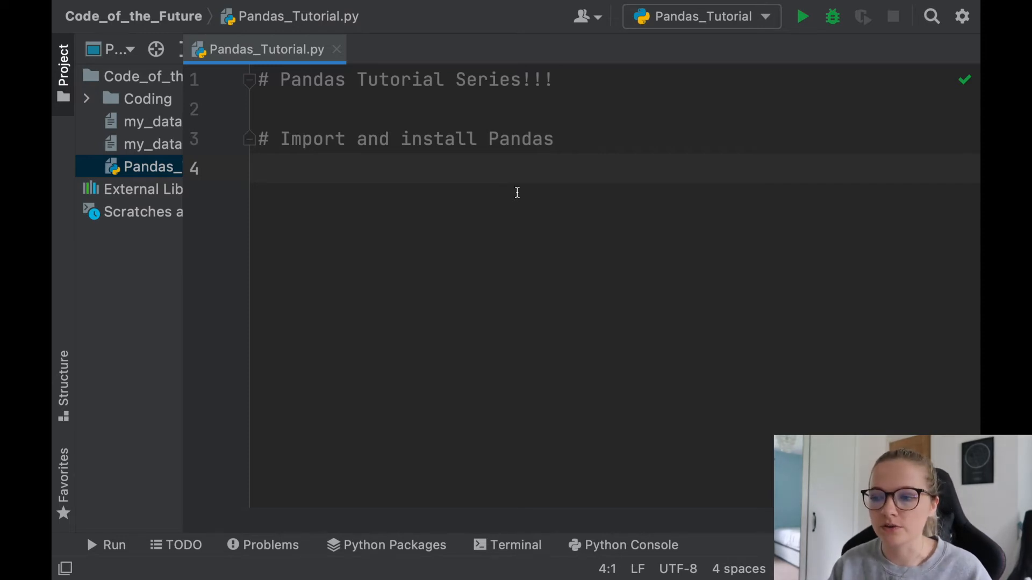
mouse_move(480, 193)
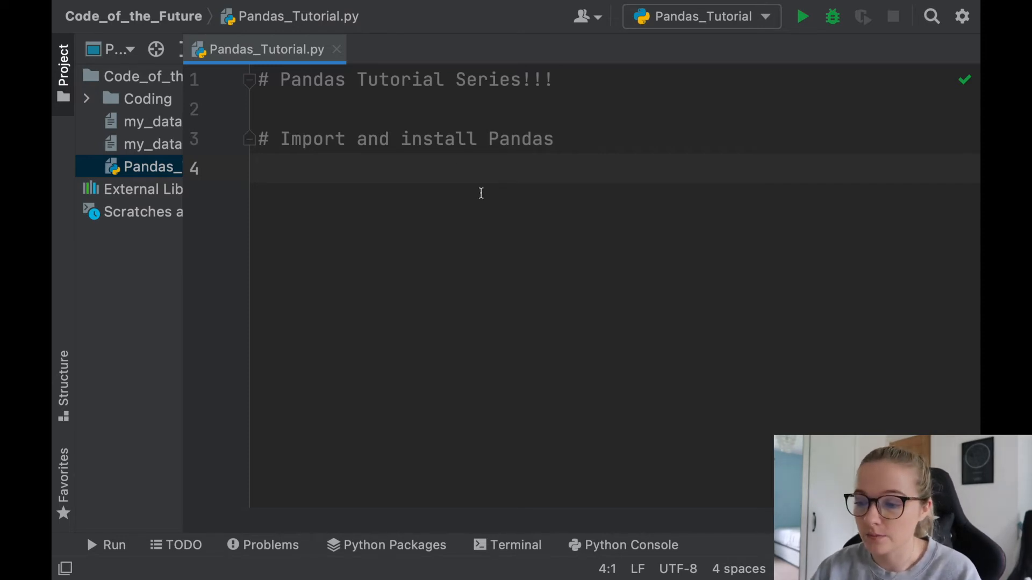
mouse_move(487, 219)
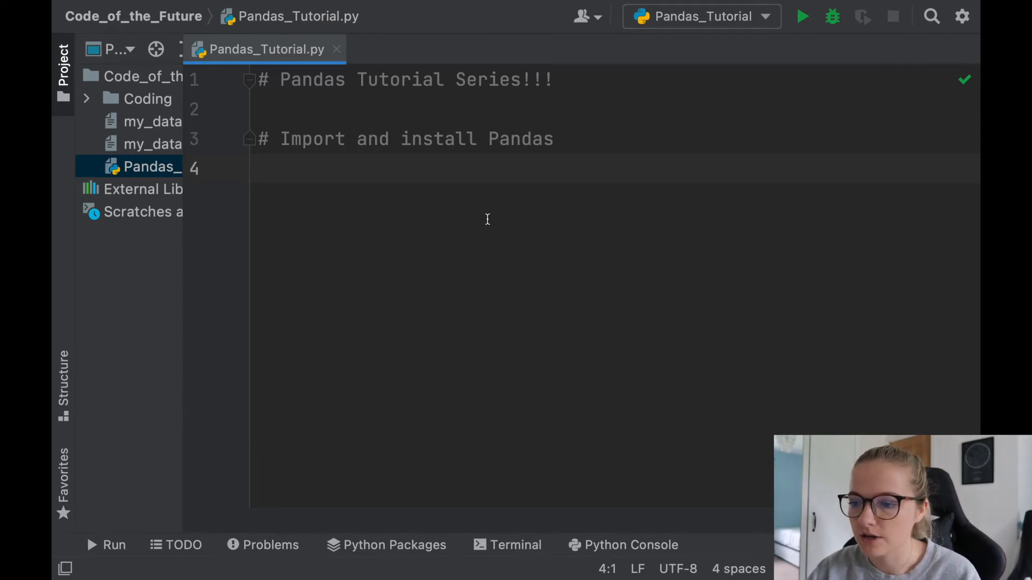
click(108, 8)
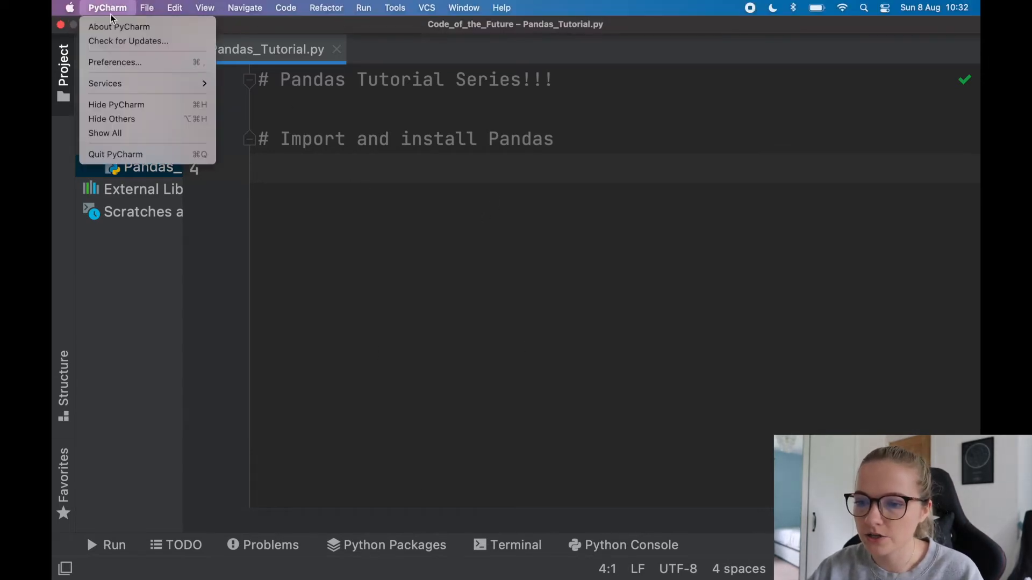
- Reach the project's Python Interpreter settings and bring up the Available Packages list
click(115, 62)
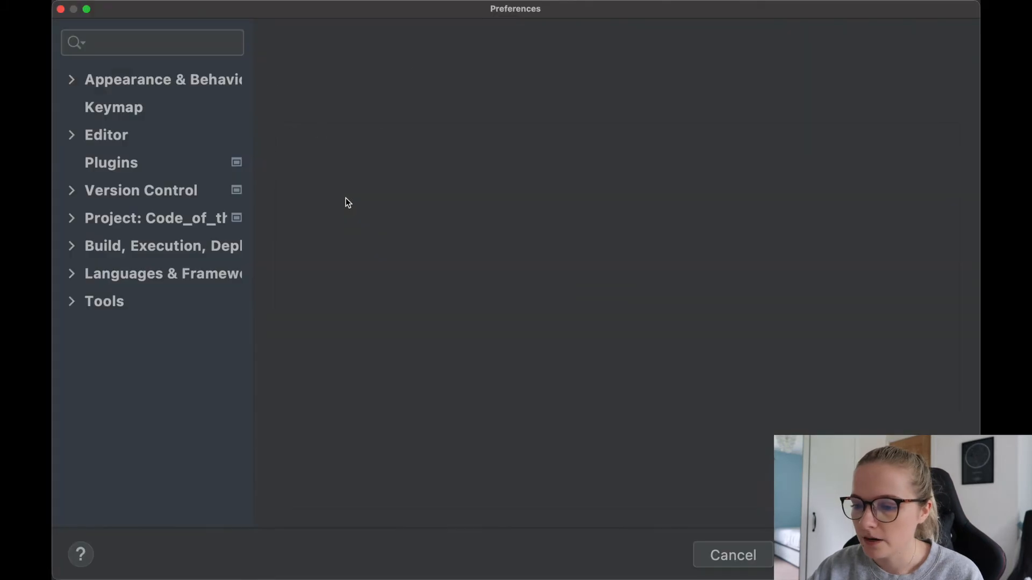
click(157, 218)
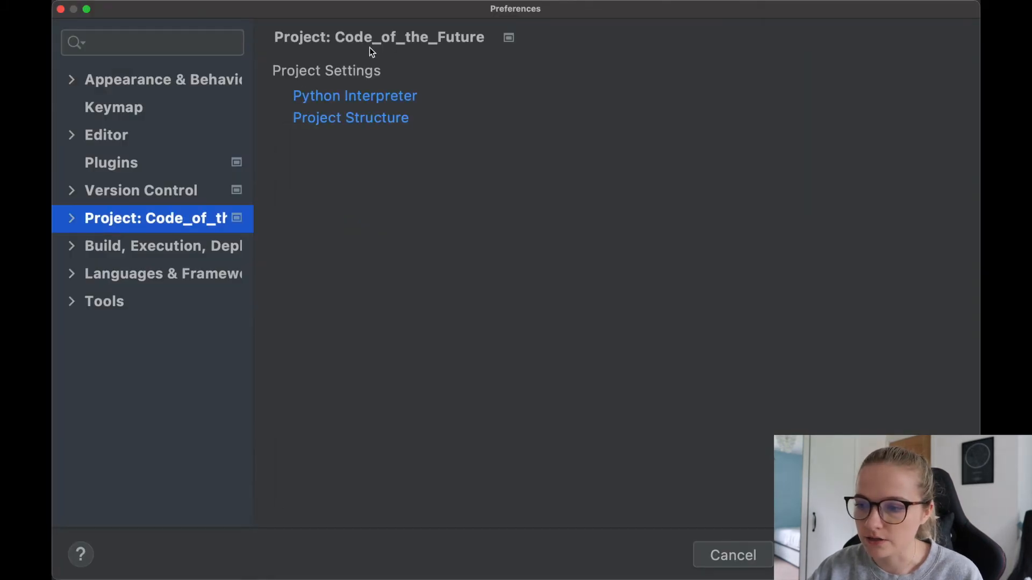
click(353, 96)
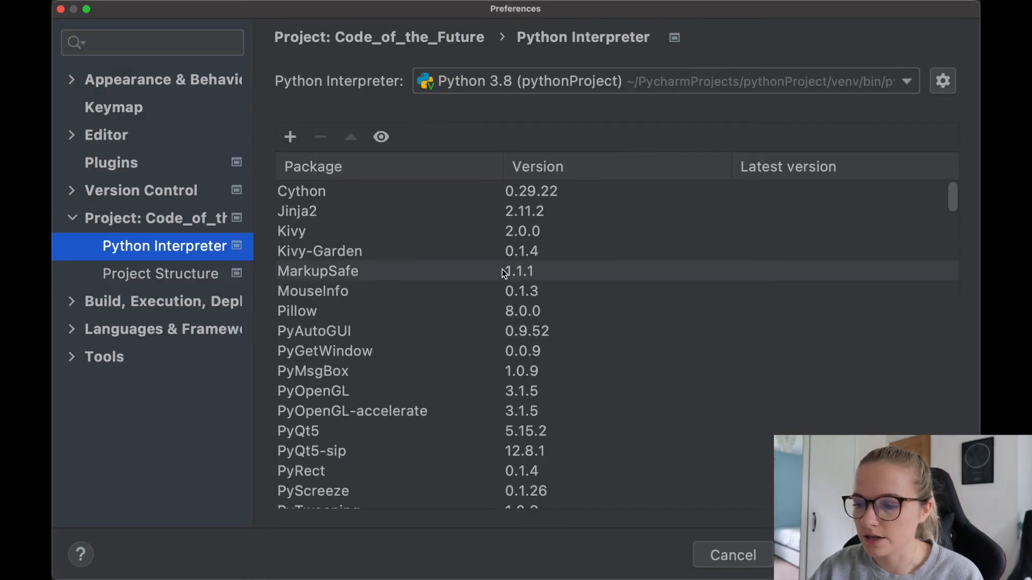
mouse_move(290, 136)
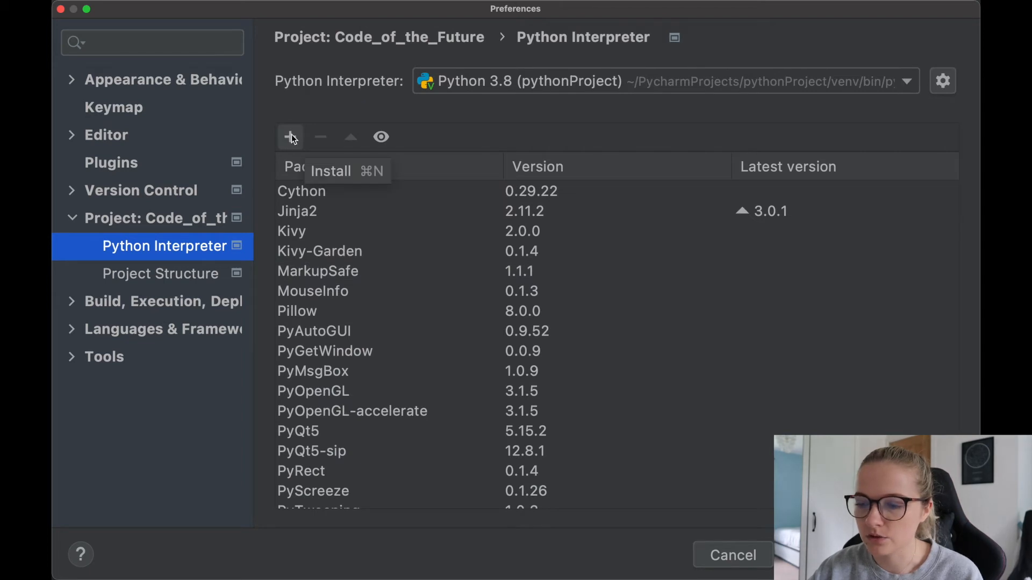
click(289, 137)
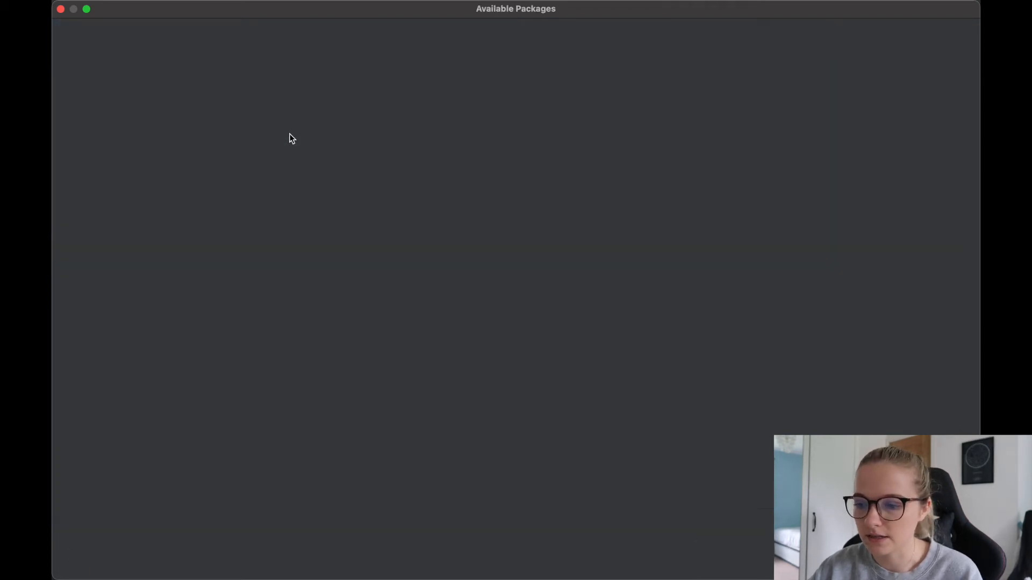
- Search the available packages for 'pandas' and locate it in the results
text(pan)
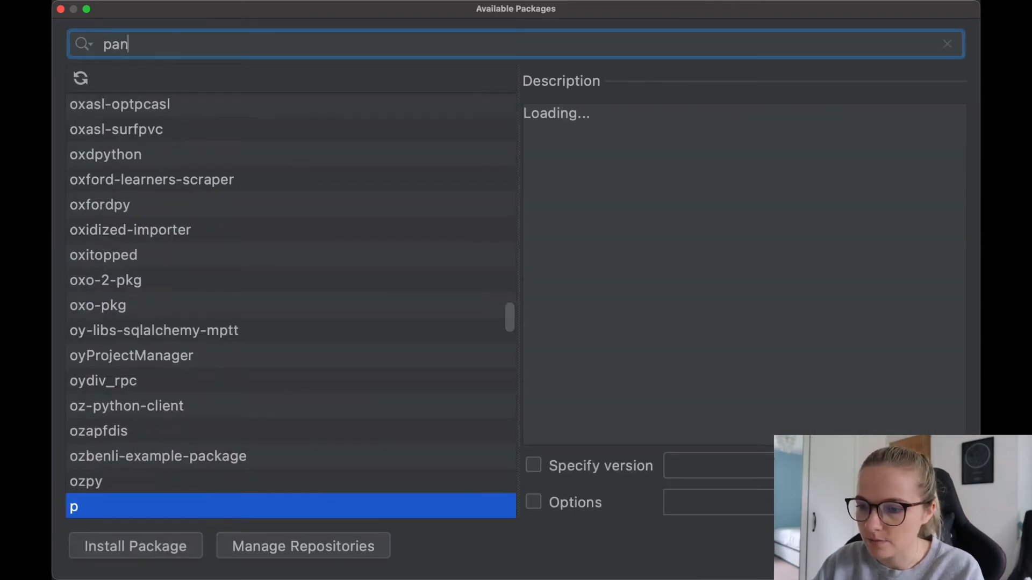
text(das)
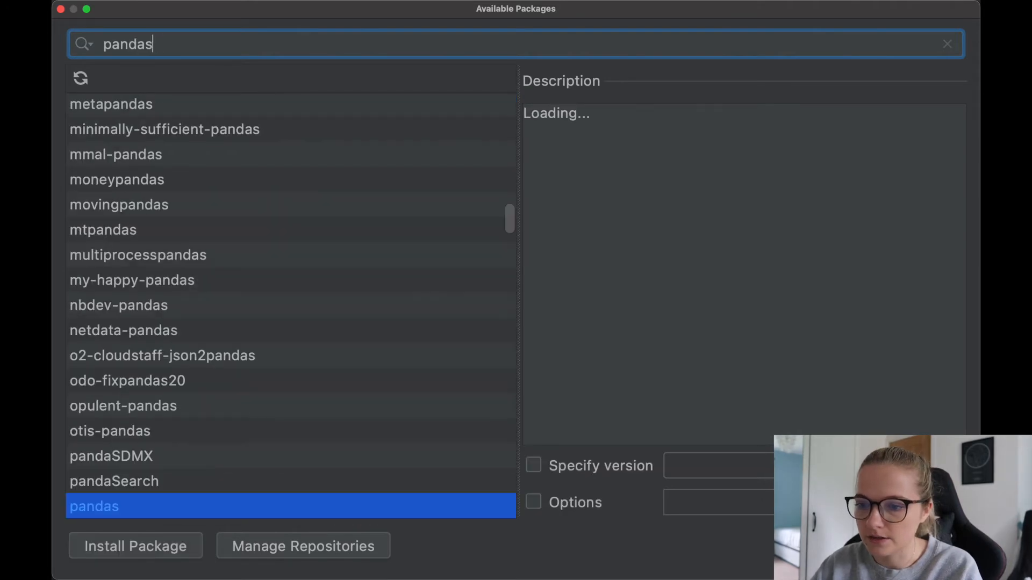
scroll(down, 3)
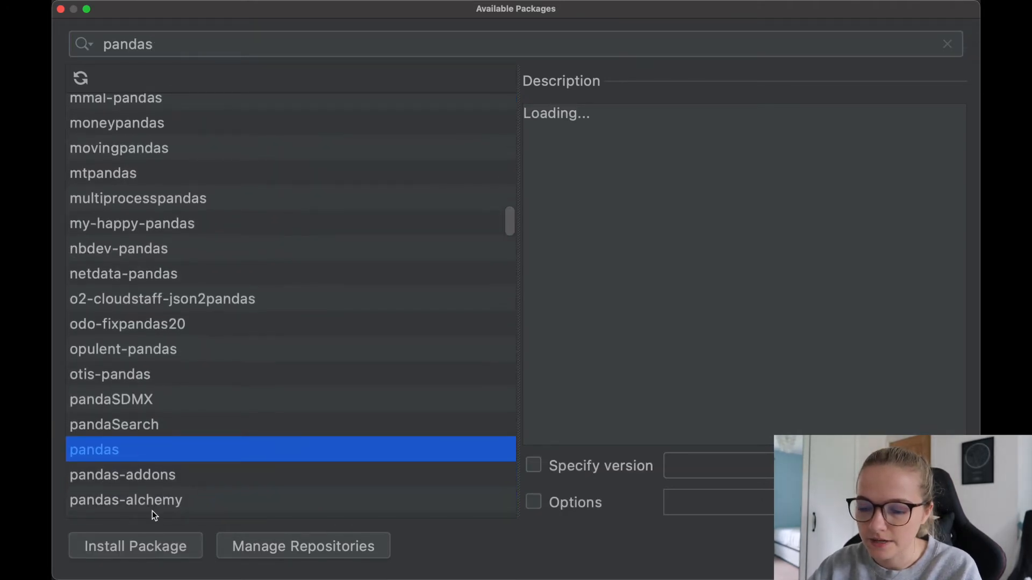
mouse_move(234, 541)
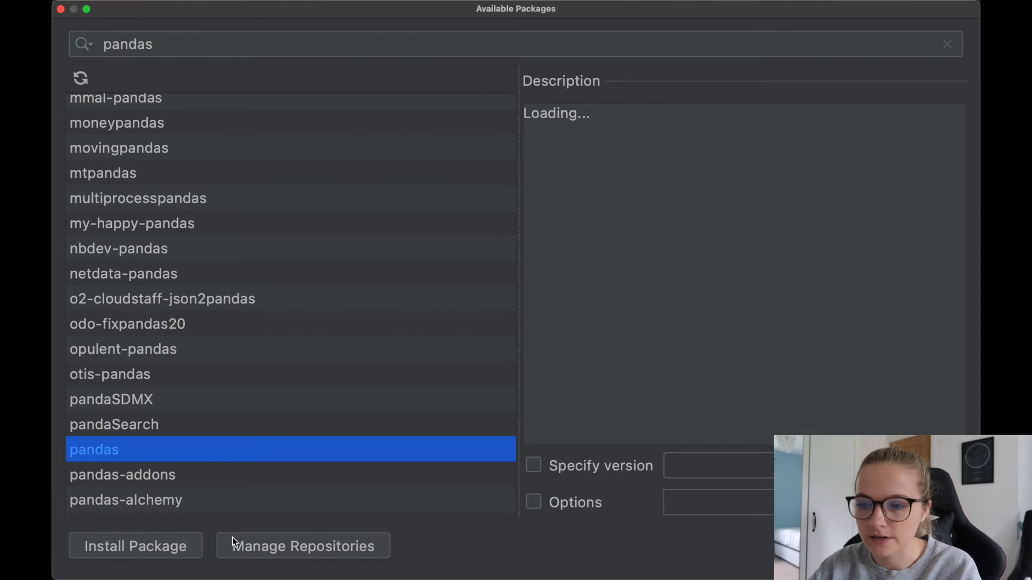
mouse_move(125, 164)
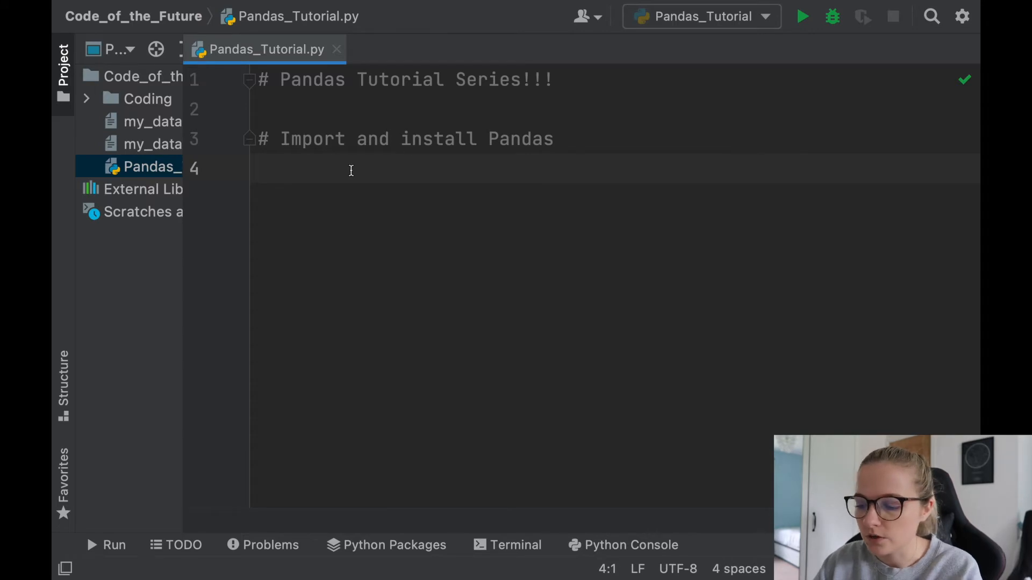
- Add the line 'import pandas' beneath the install comment
text(import pandas)
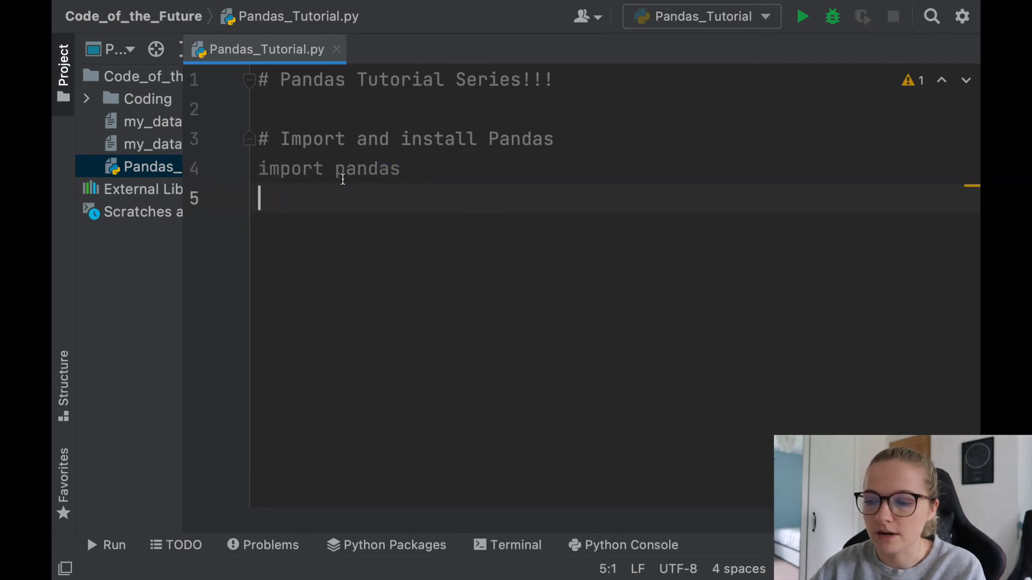
mouse_move(316, 210)
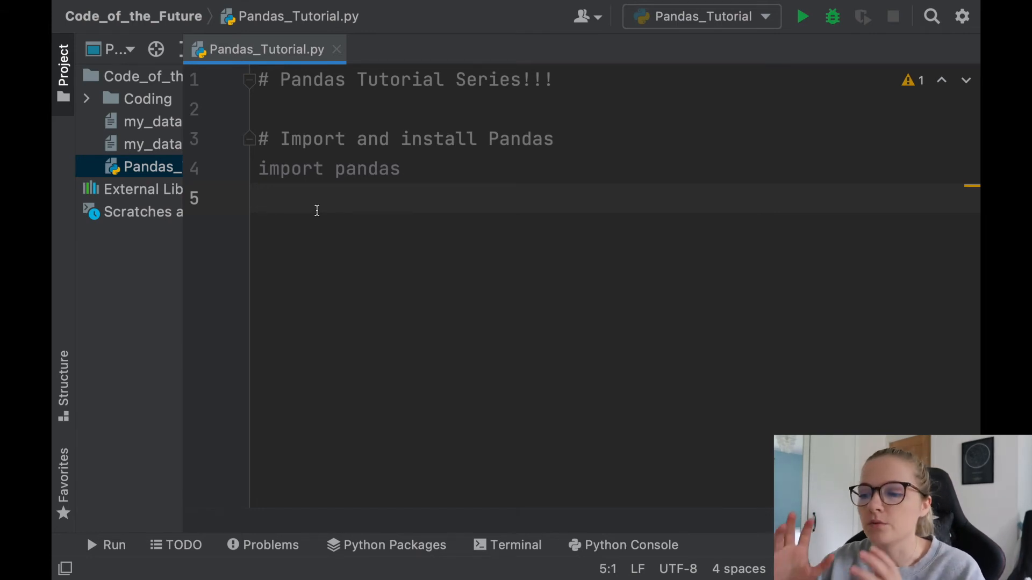
mouse_move(348, 214)
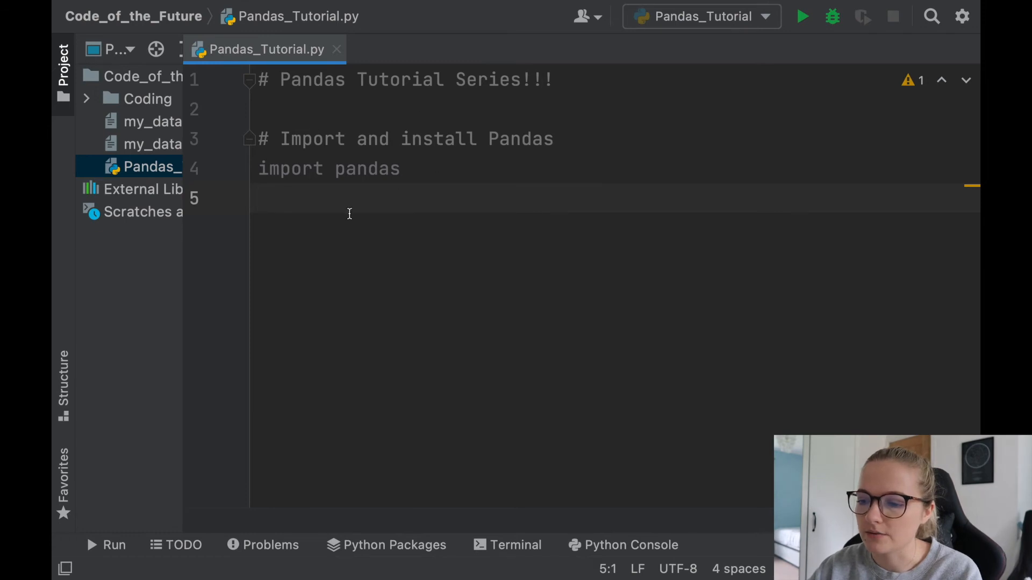
mouse_move(377, 213)
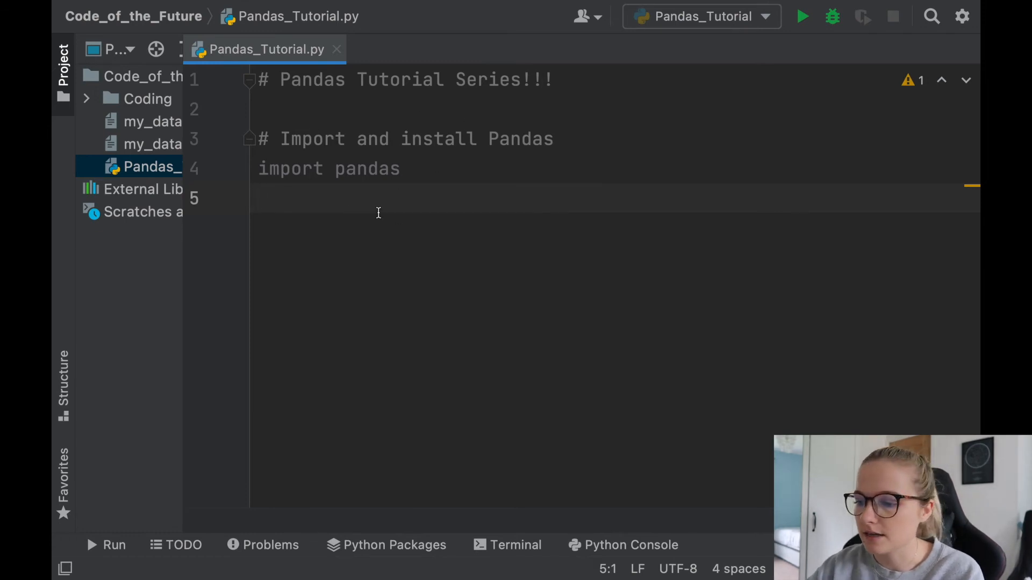
- Change the import to 'import pandas as pd', discarding a stray 'pandas.' test line
click(412, 168)
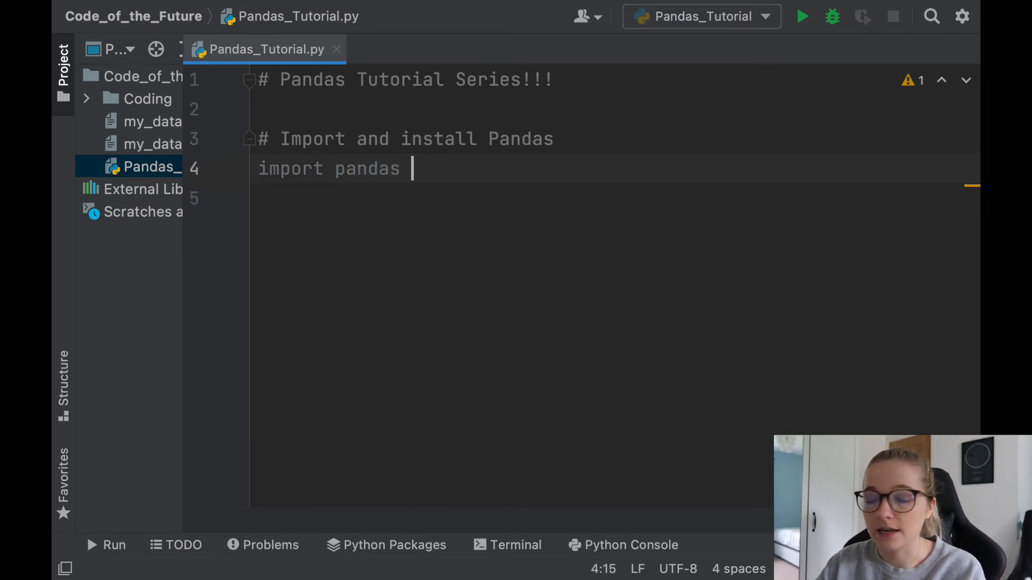
text(as)
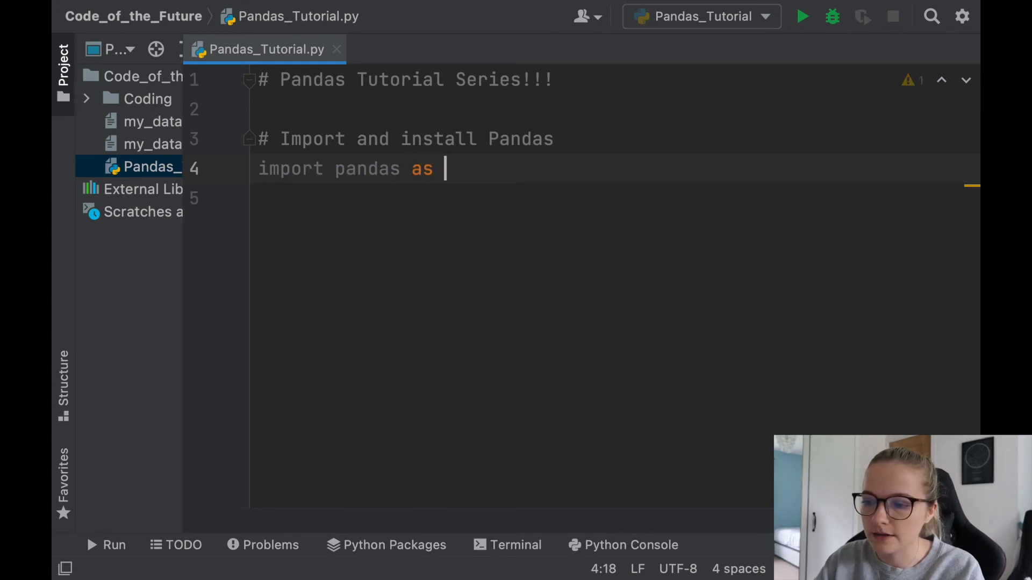
text(pd)
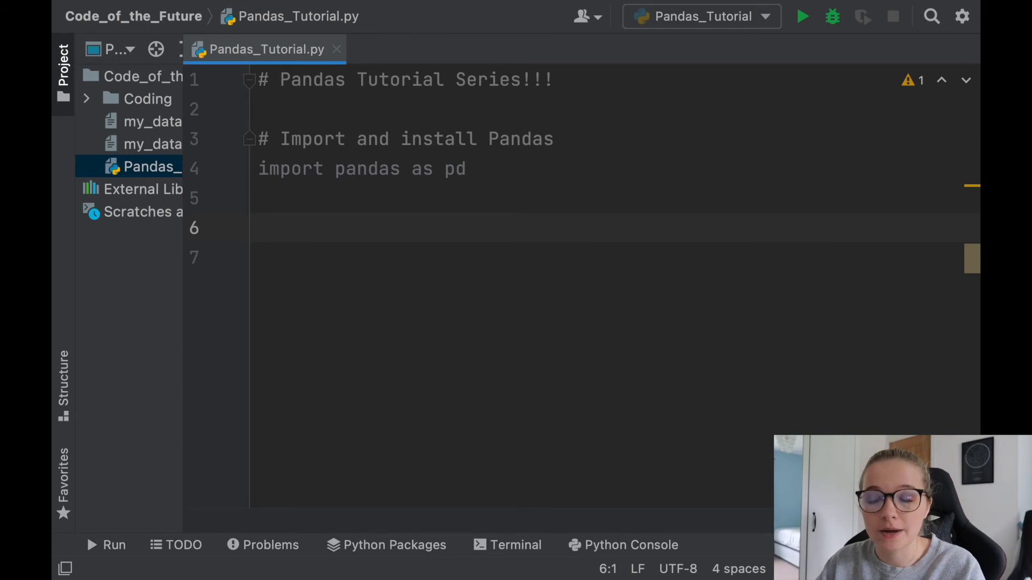
text(pandas.)
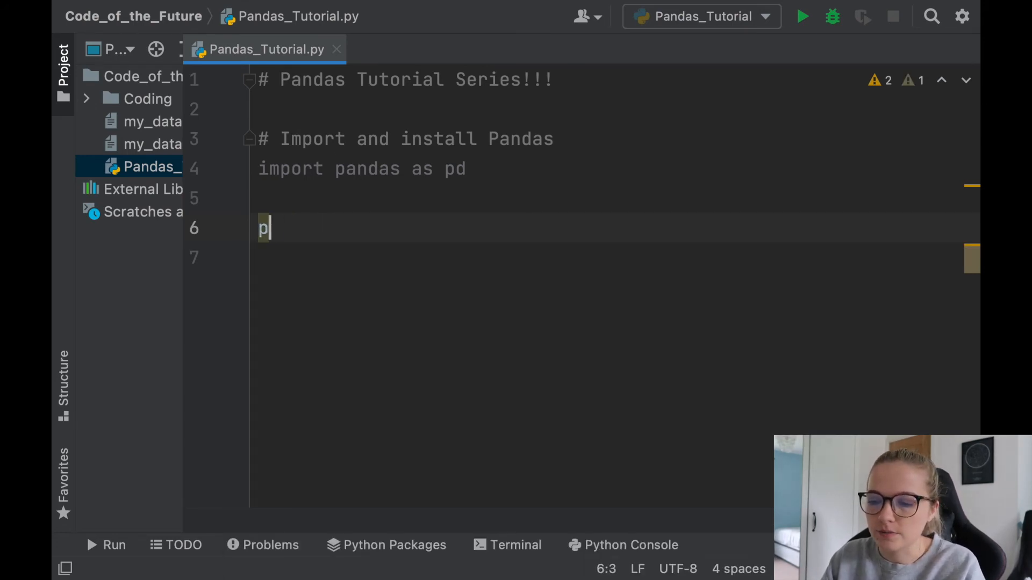
key(Backspace)
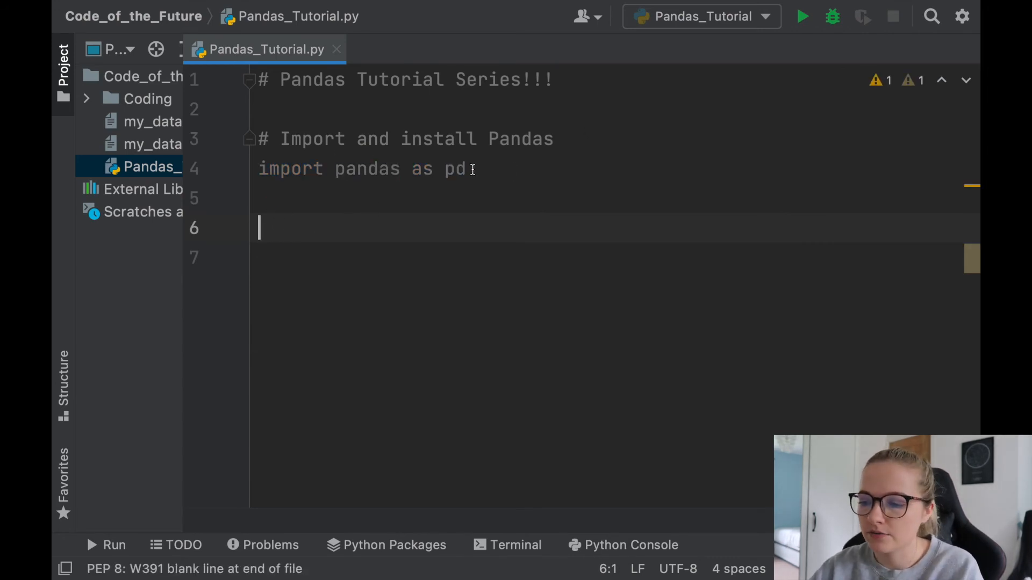
click(466, 169)
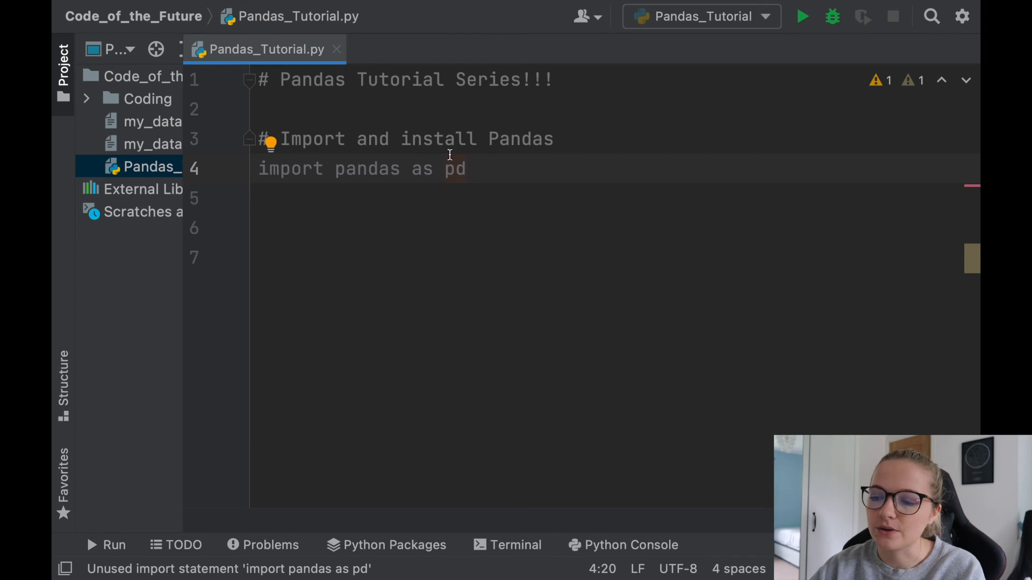
mouse_move(489, 187)
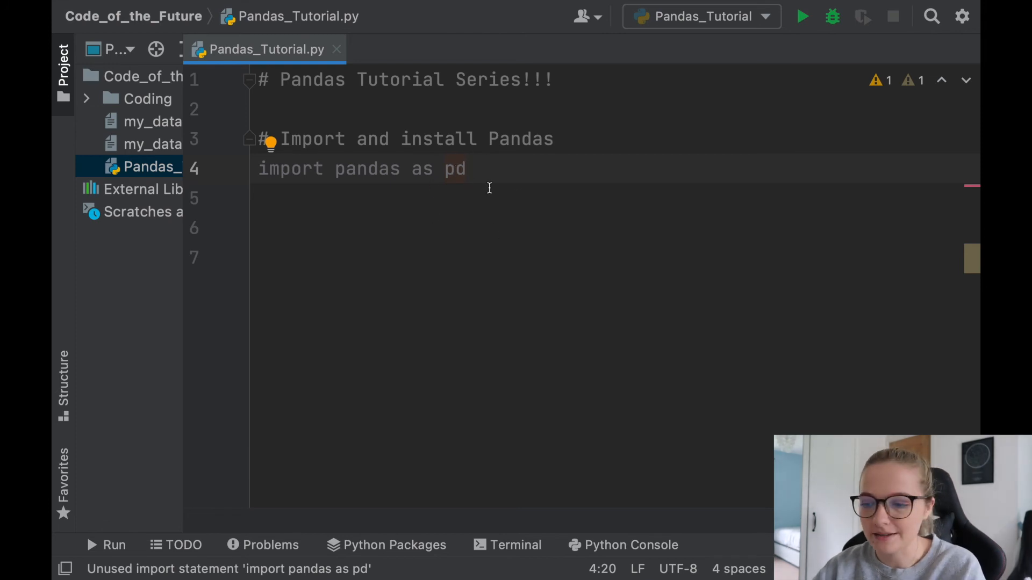